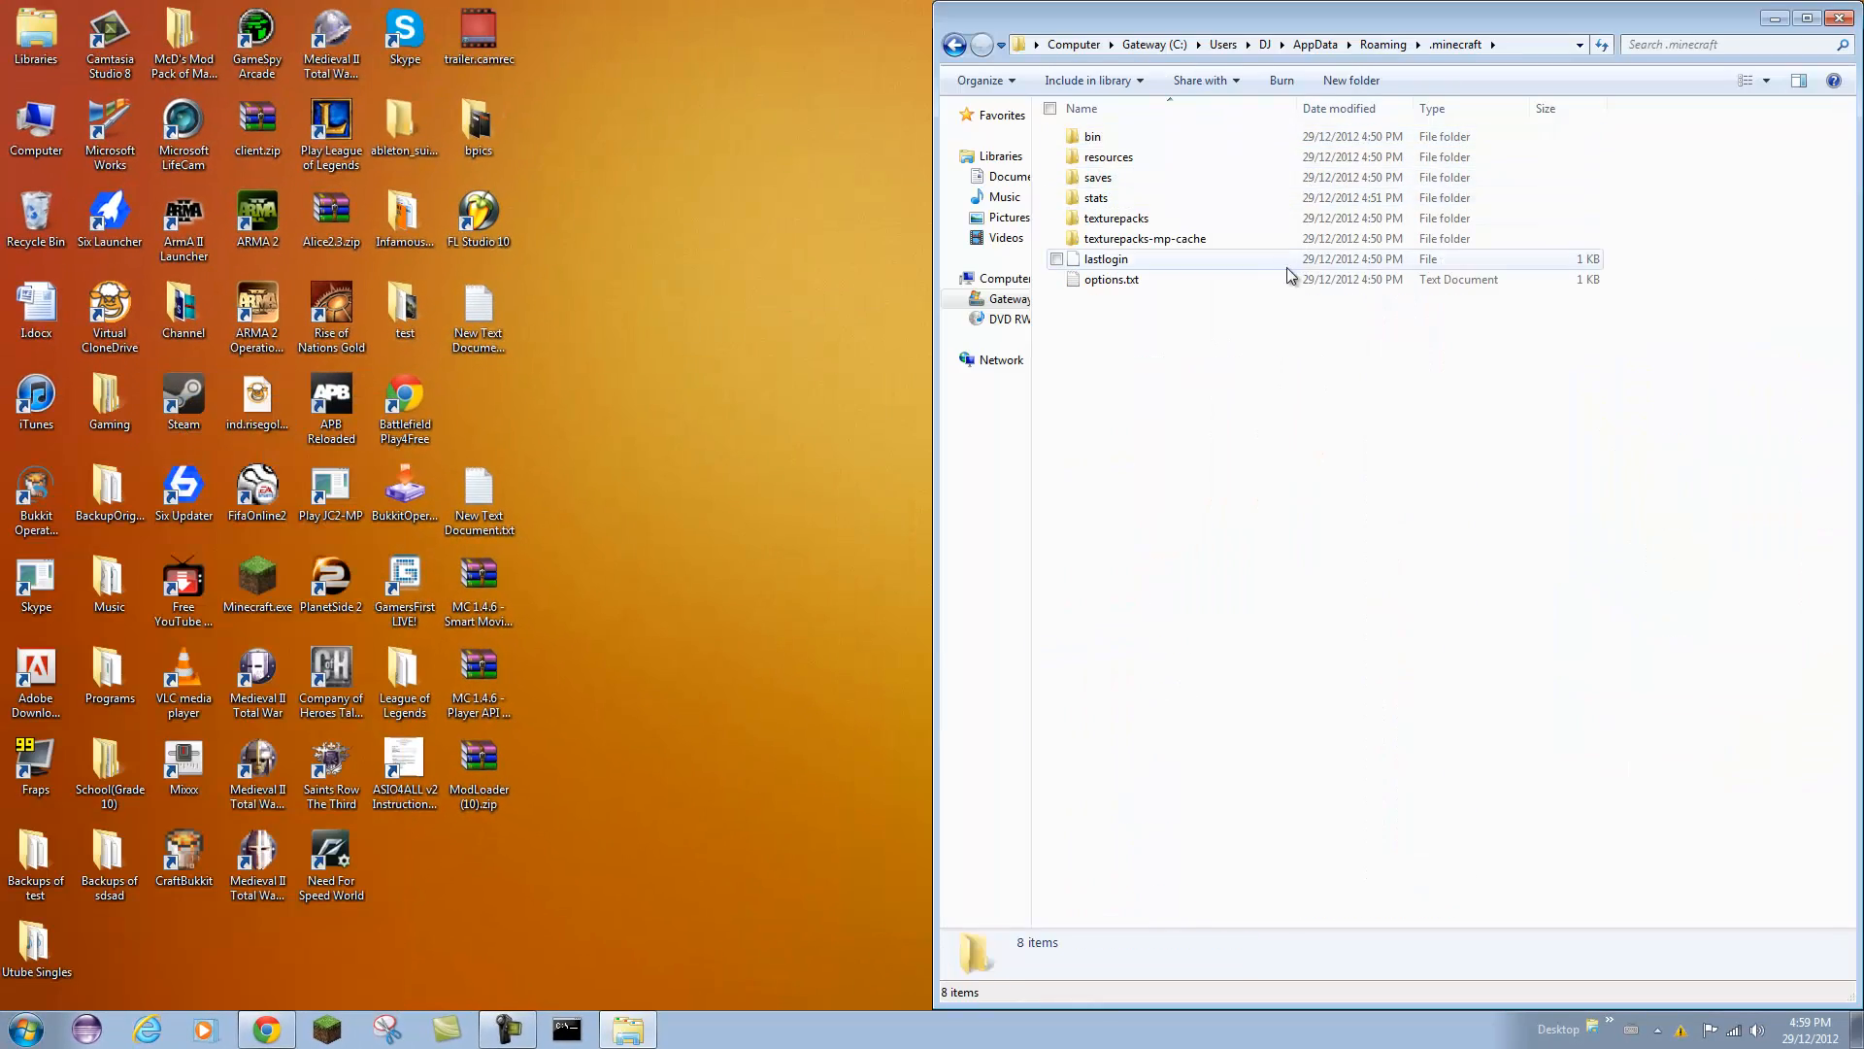
Select all items in the .minecraft folder under AppData\Roaming
key("ctrl+a")
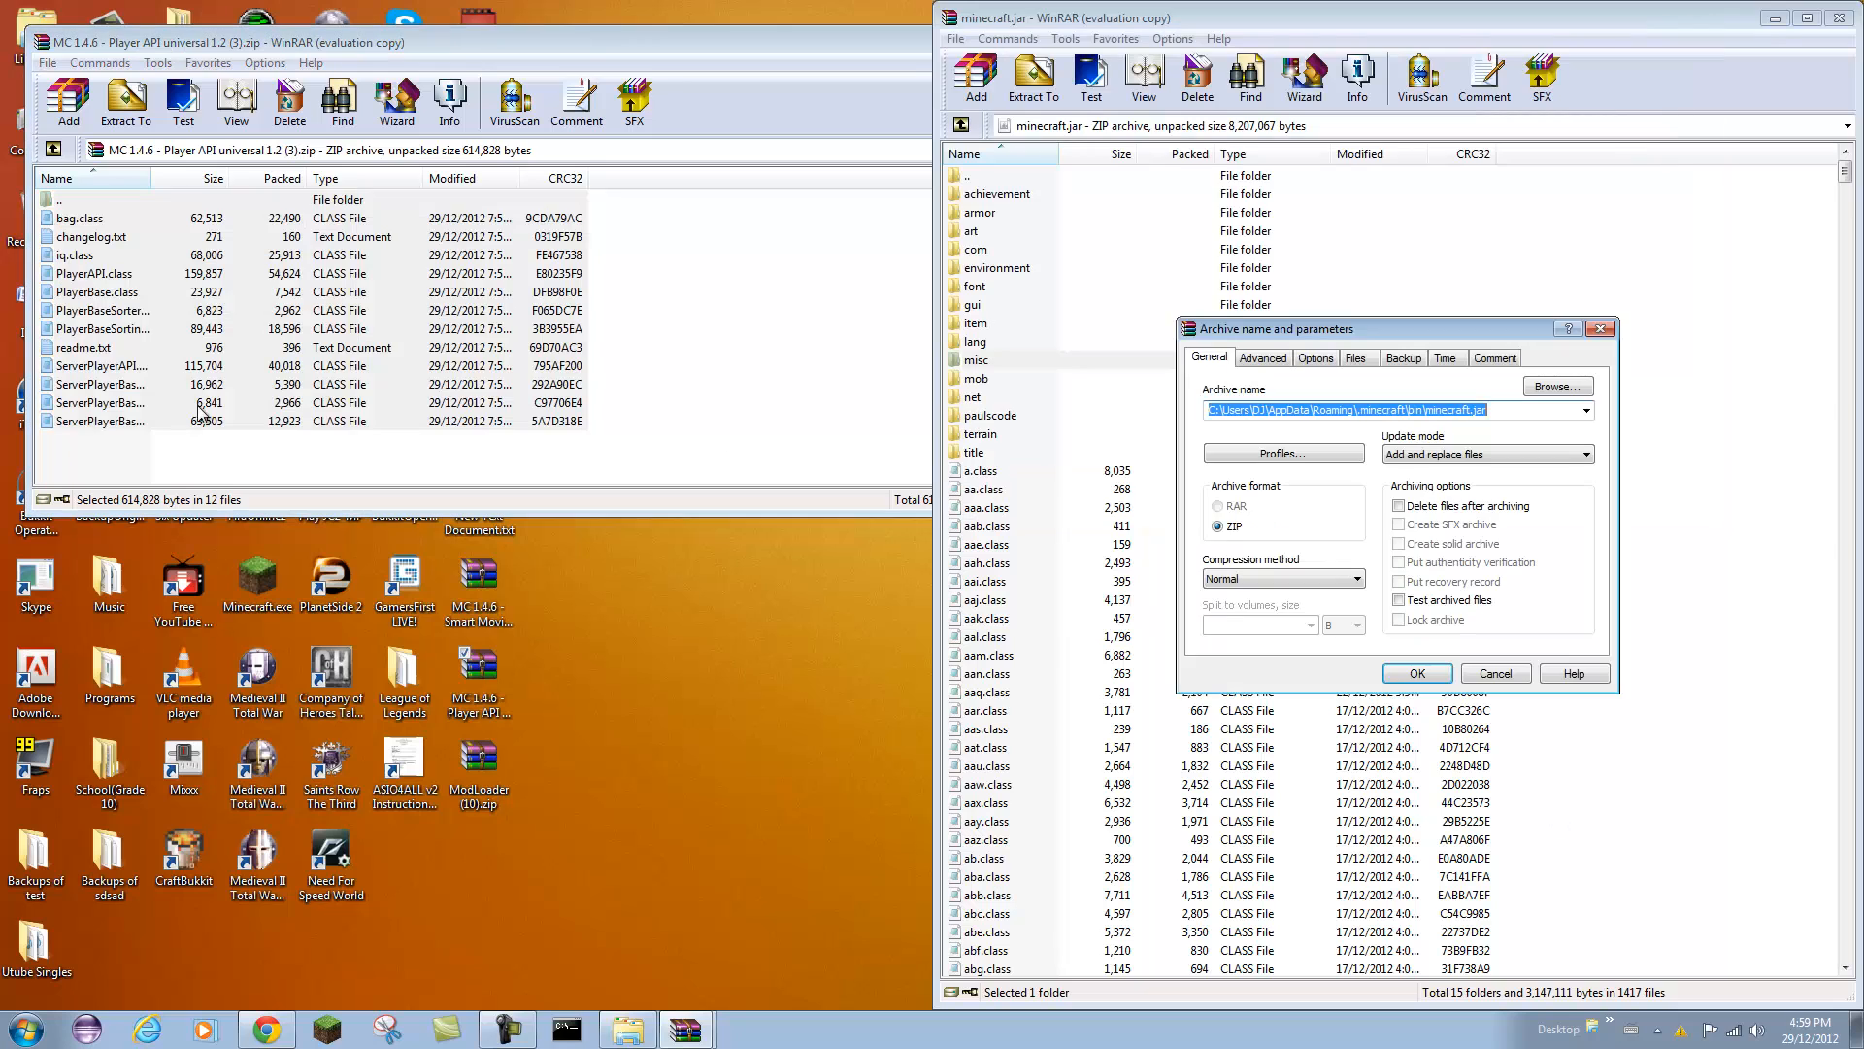
Confirm adding the 12 Player API files into minecraft.jar, reaching 1427 entries
left_click(1418, 673)
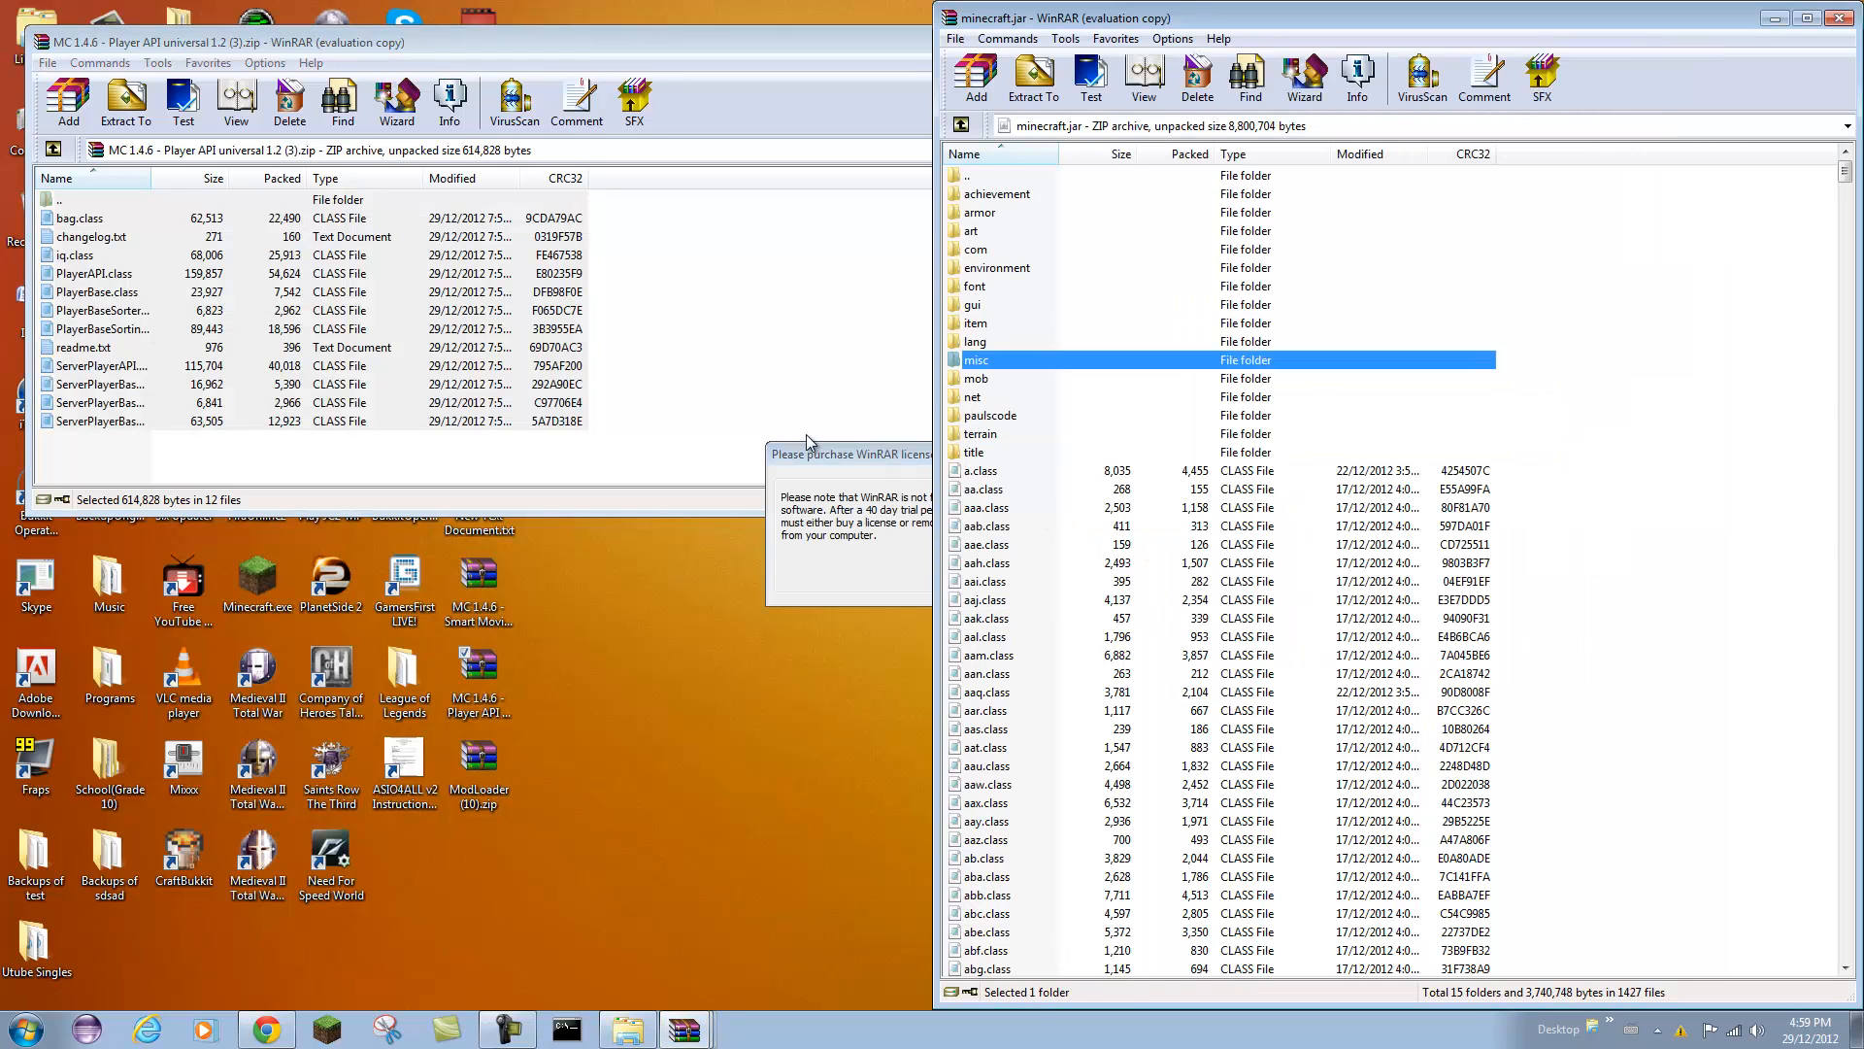